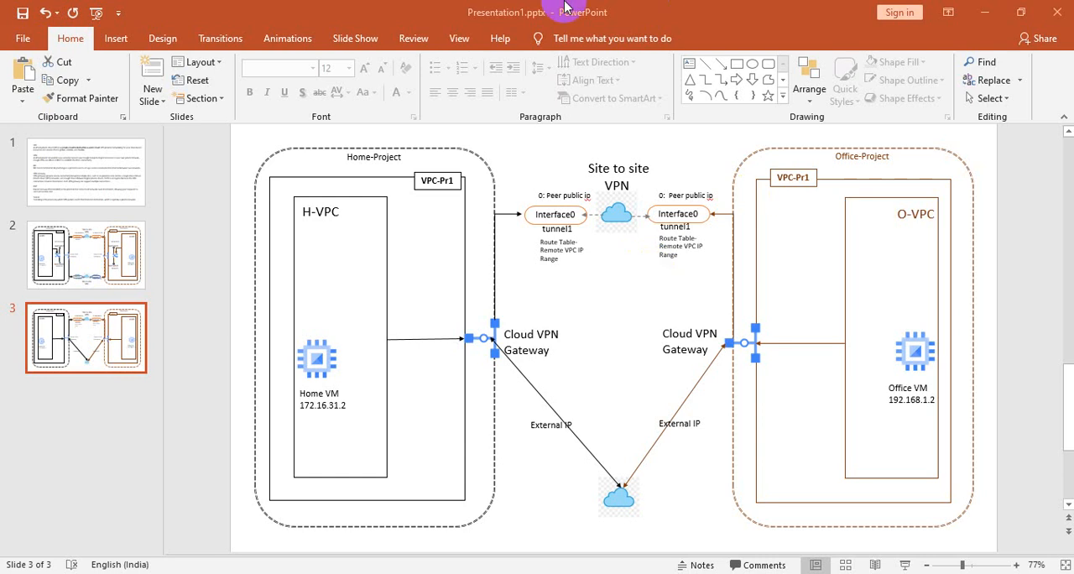
{"action": "mouse_move", "coordinate": [985, 215]}
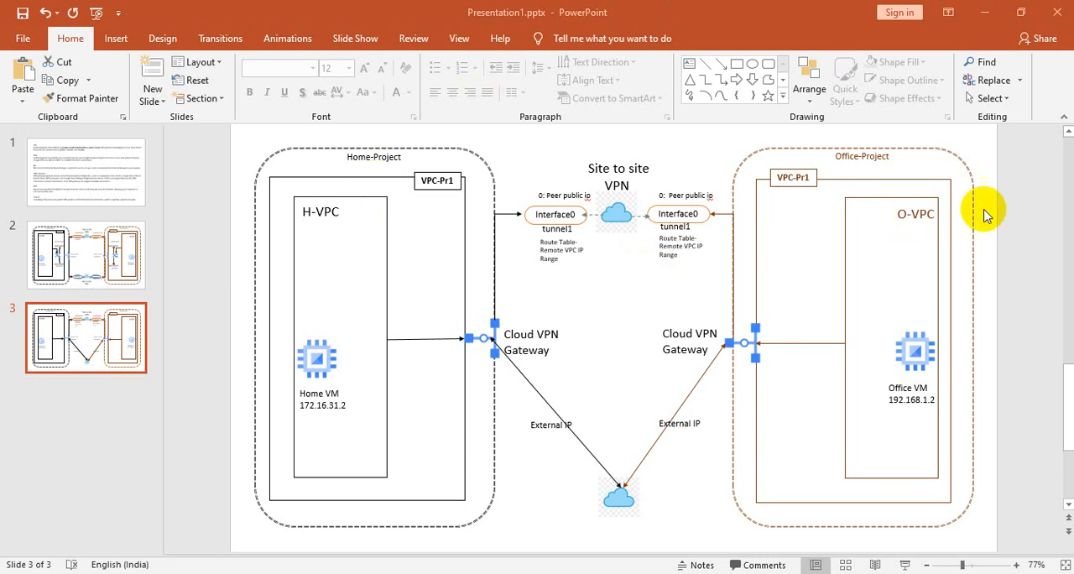
{"action": "mouse_move", "coordinate": [449, 233]}
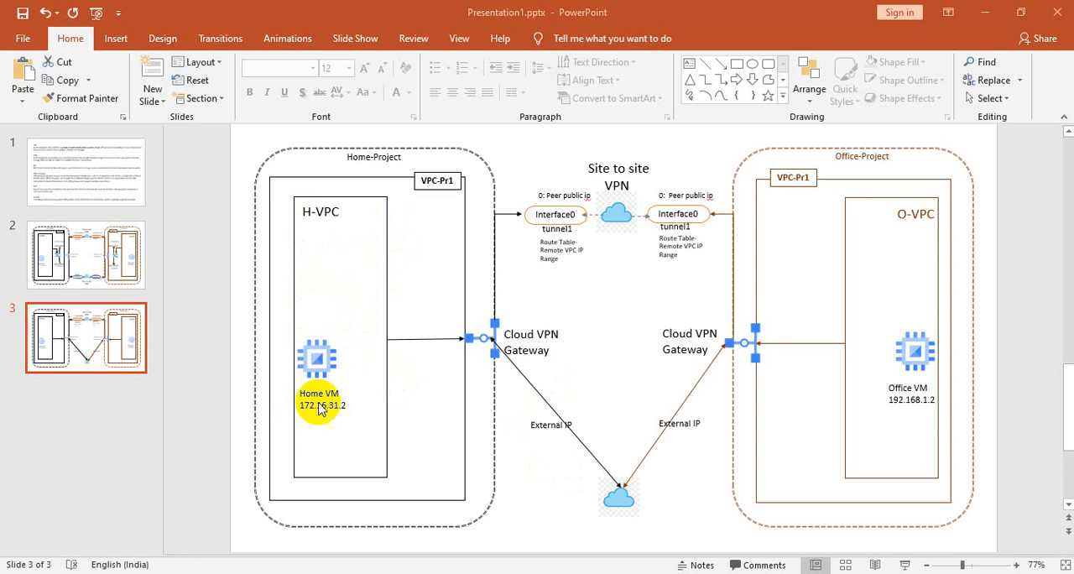
{"action": "mouse_move", "coordinate": [327, 422]}
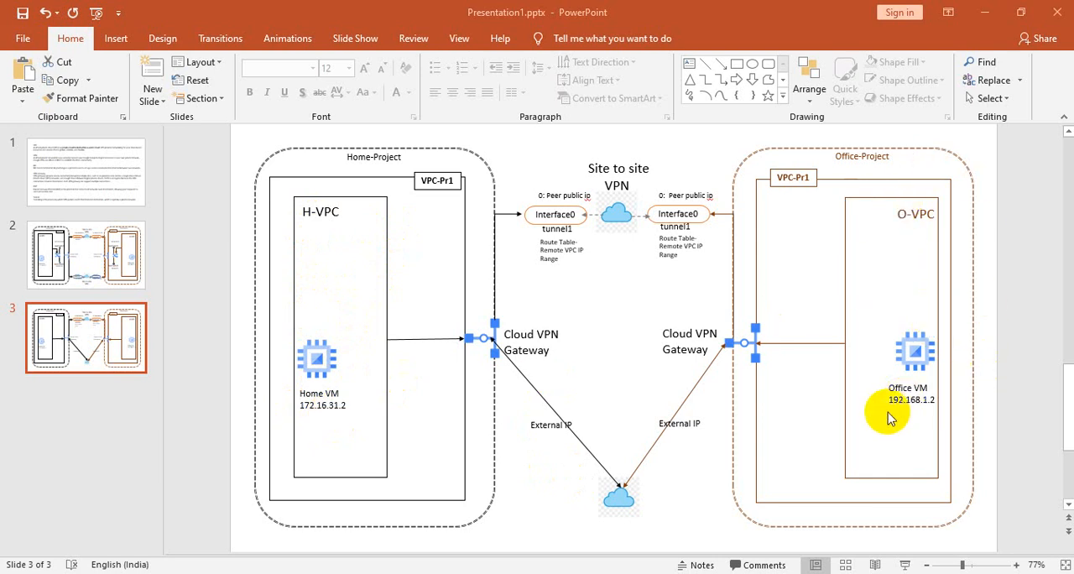
{"action": "mouse_move", "coordinate": [972, 419]}
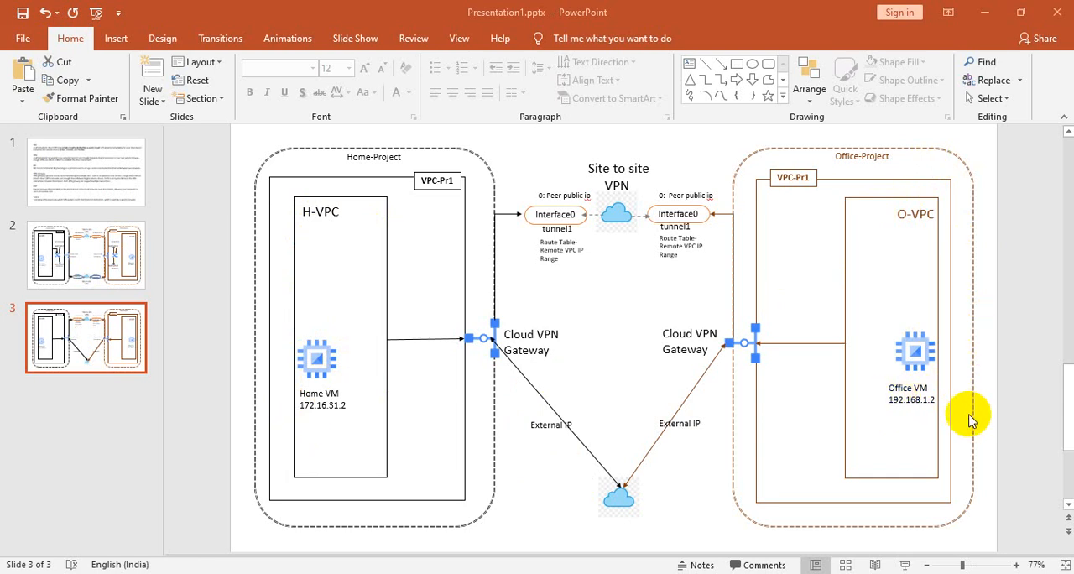
{"action": "mouse_move", "coordinate": [317, 421]}
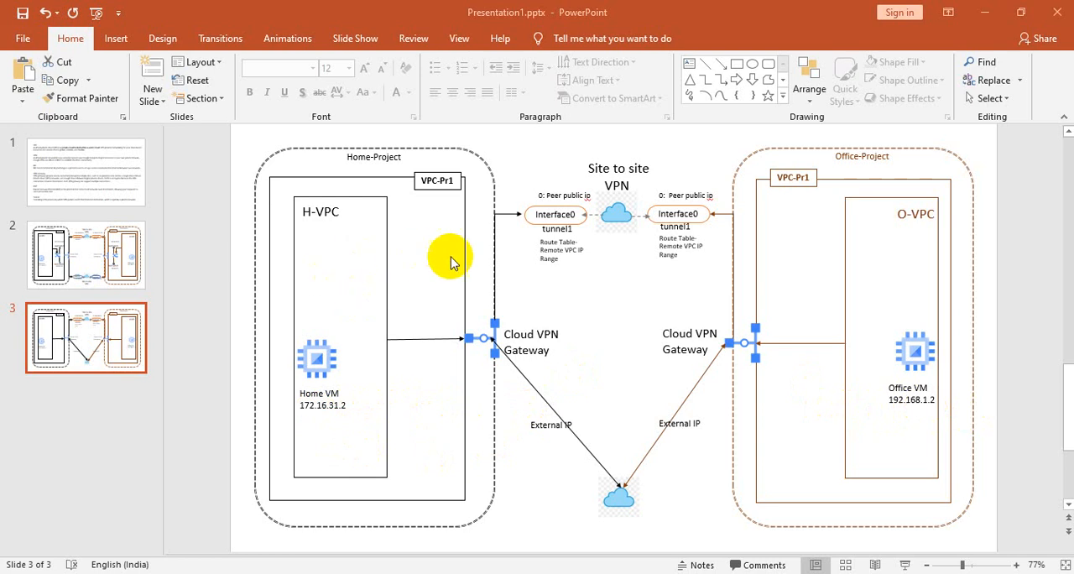
{"action": "mouse_move", "coordinate": [927, 197]}
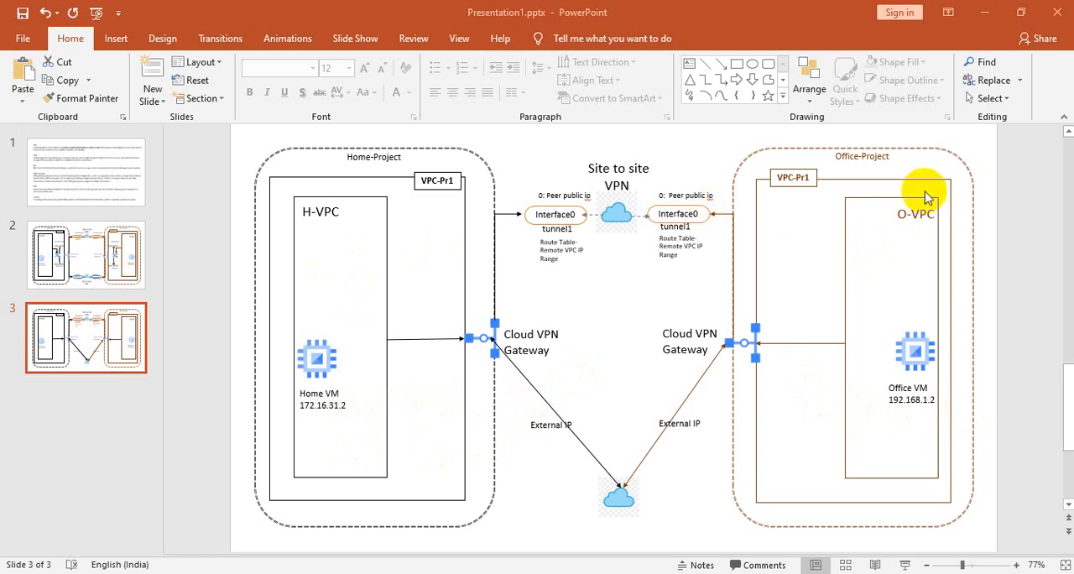
{"action": "mouse_move", "coordinate": [419, 311]}
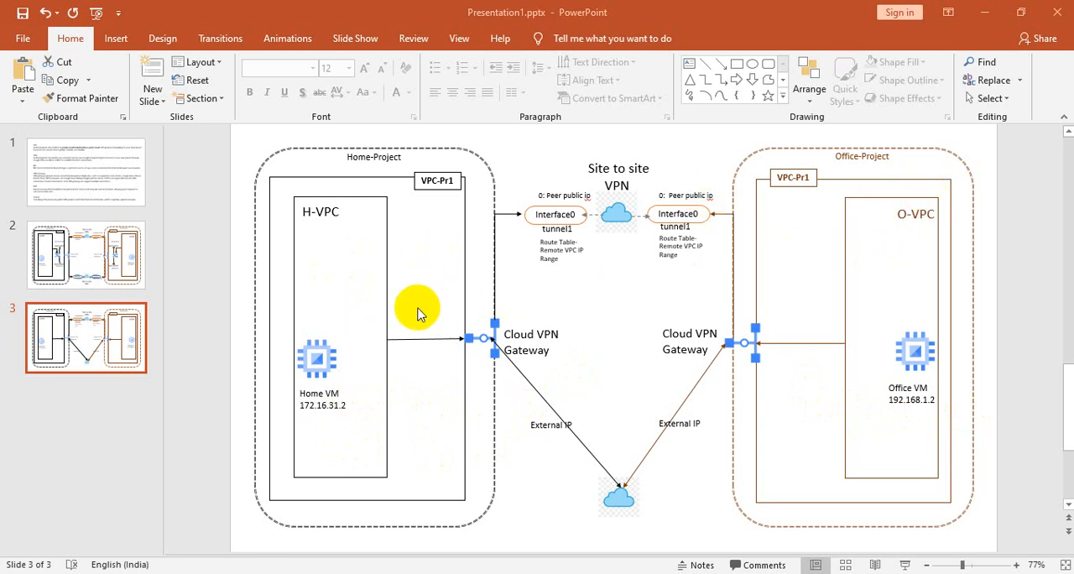
{"action": "mouse_move", "coordinate": [734, 248]}
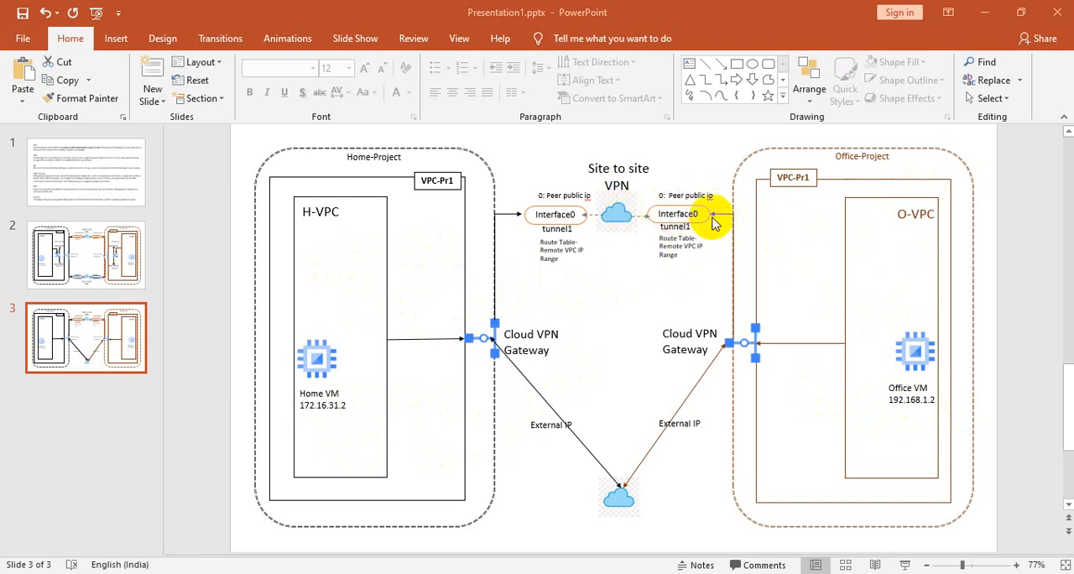
{"action": "mouse_move", "coordinate": [468, 397]}
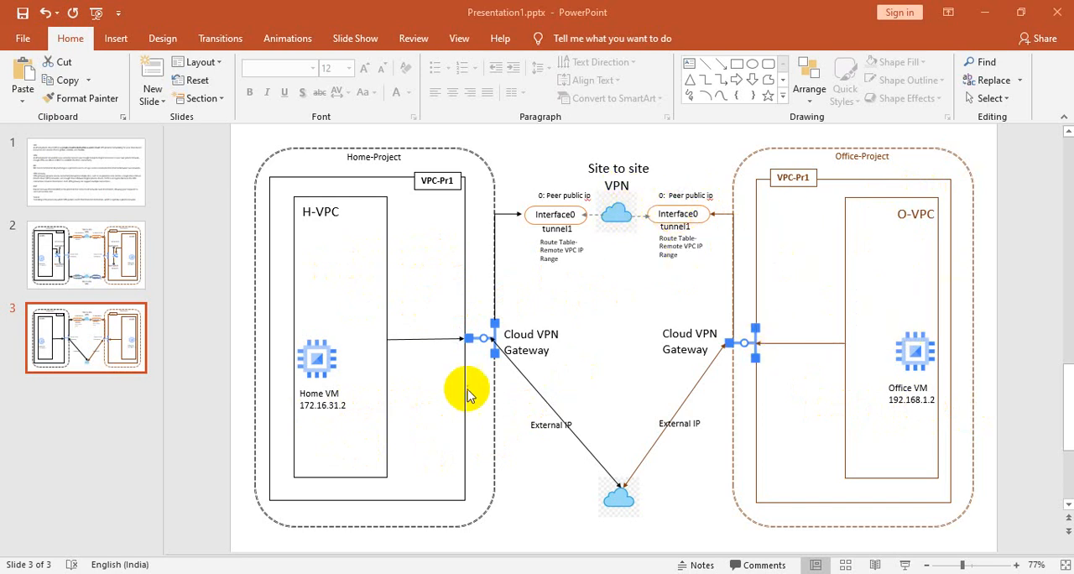
{"action": "mouse_move", "coordinate": [915, 369]}
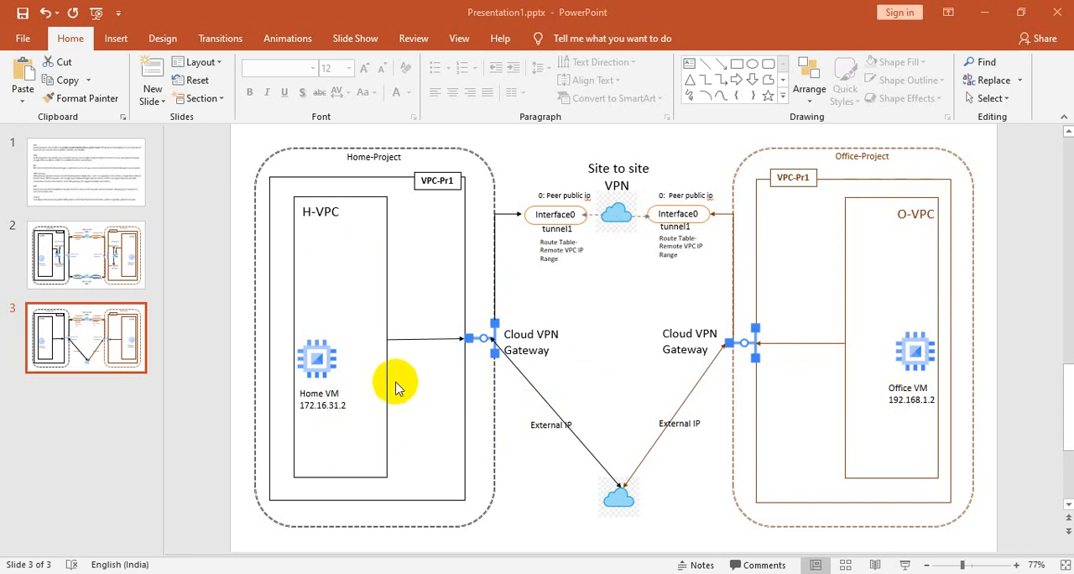
{"action": "mouse_move", "coordinate": [625, 244]}
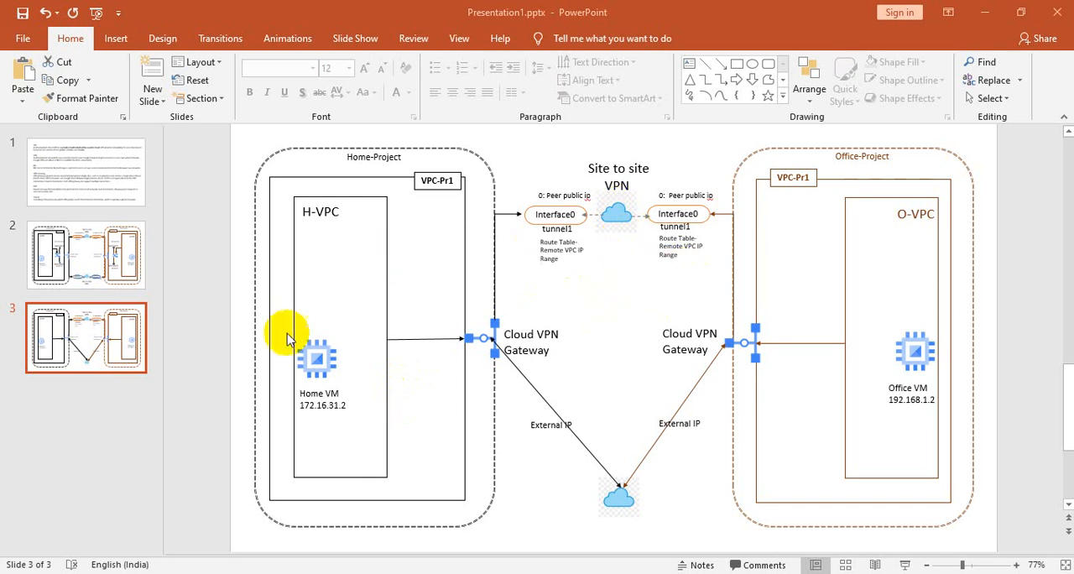
- Display slide 2, the BGP 64520/64521 diagram with two VPN tunnels
{"action": "left_click", "coordinate": [86, 255]}
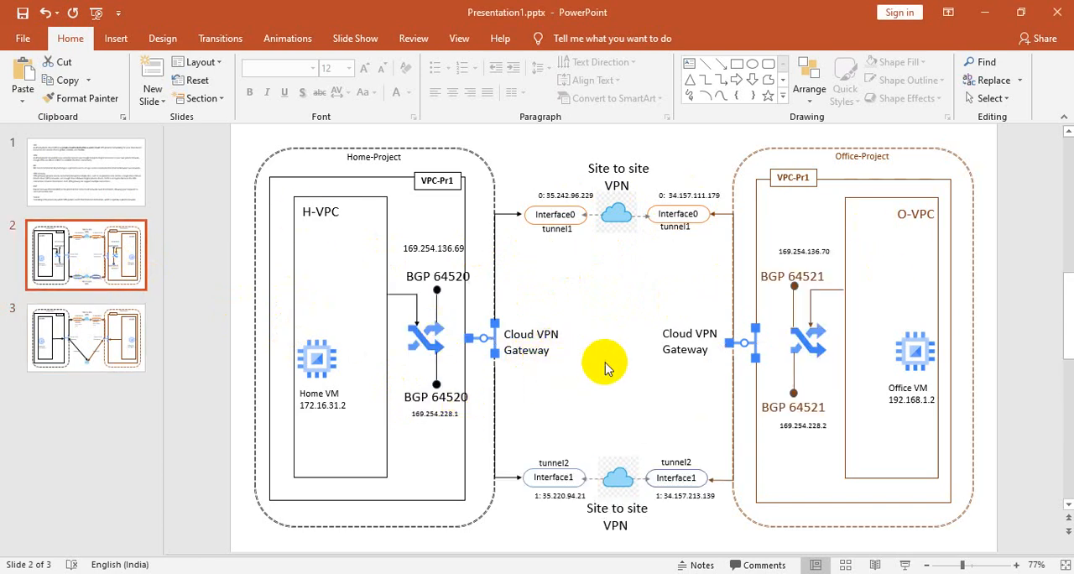
{"action": "mouse_move", "coordinate": [632, 367]}
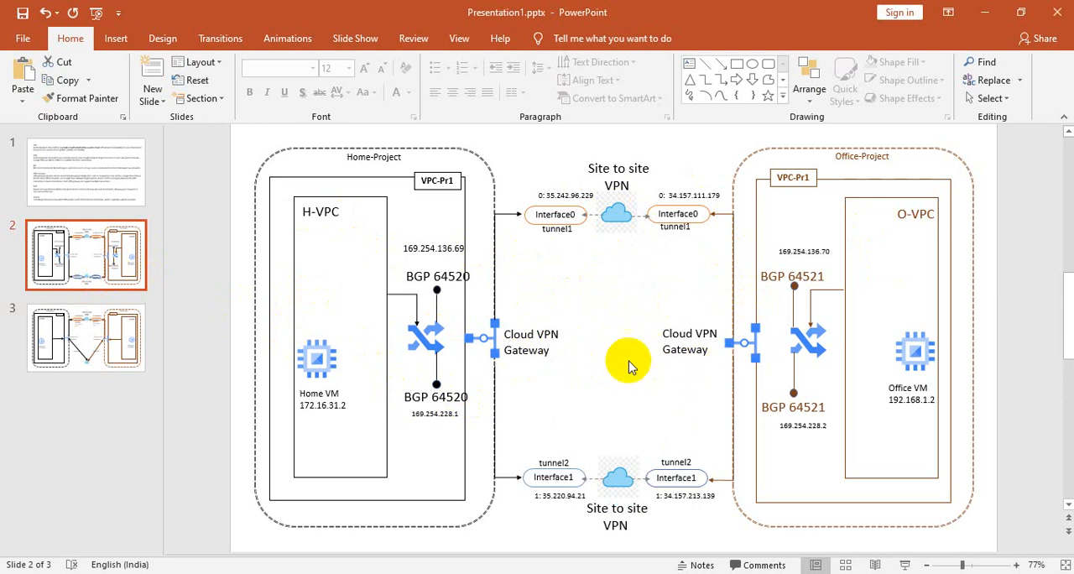
{"action": "mouse_move", "coordinate": [598, 266]}
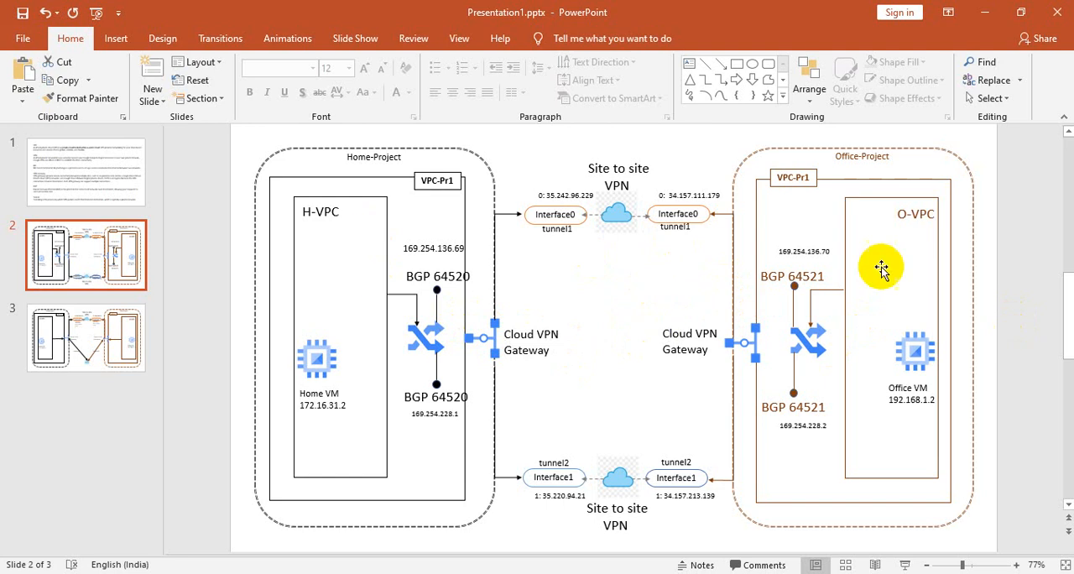
{"action": "left_click", "coordinate": [86, 172]}
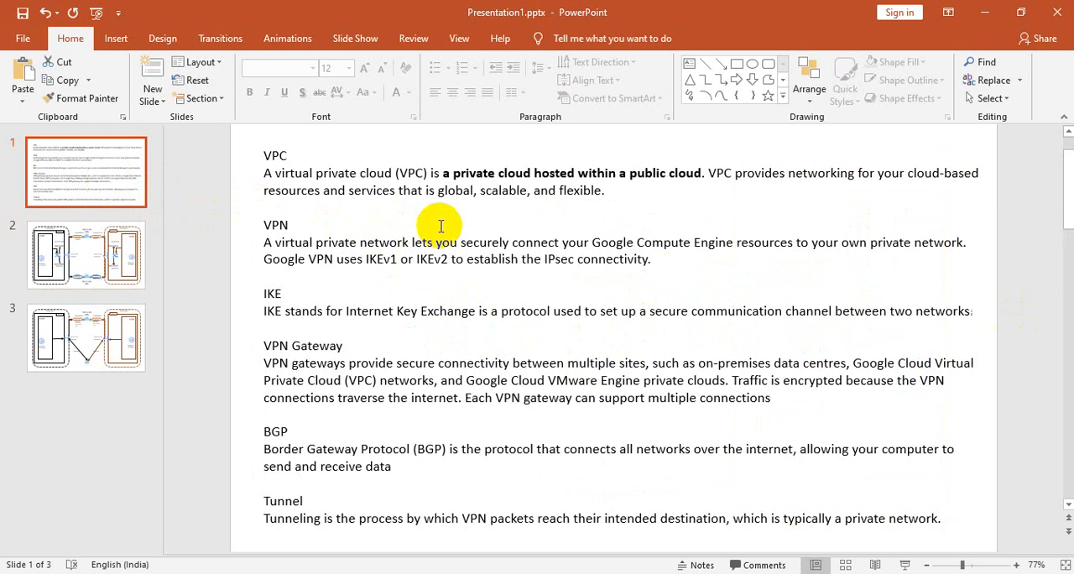
{"action": "mouse_move", "coordinate": [813, 220]}
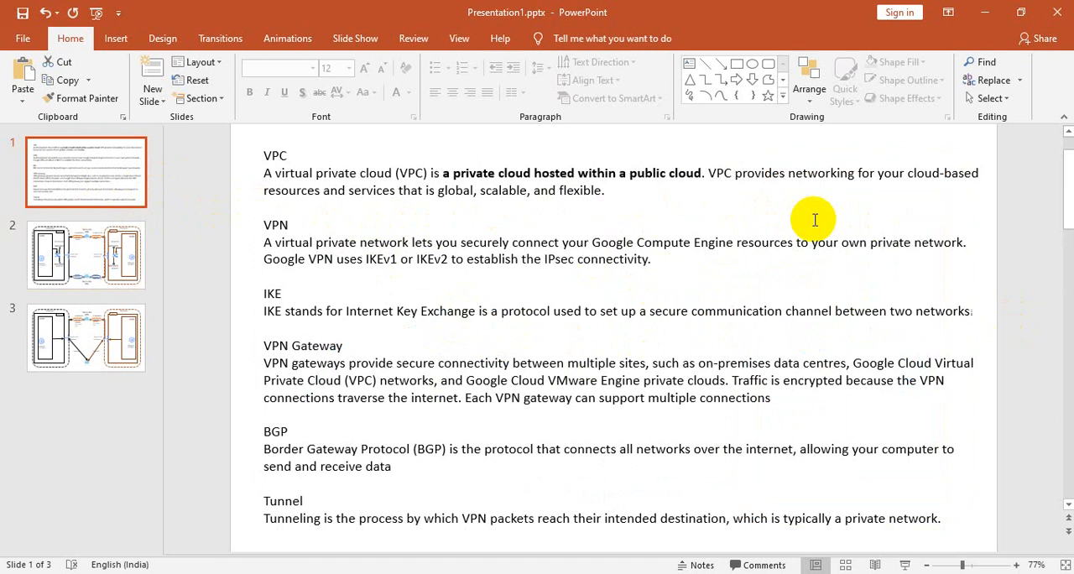
{"action": "mouse_move", "coordinate": [667, 234]}
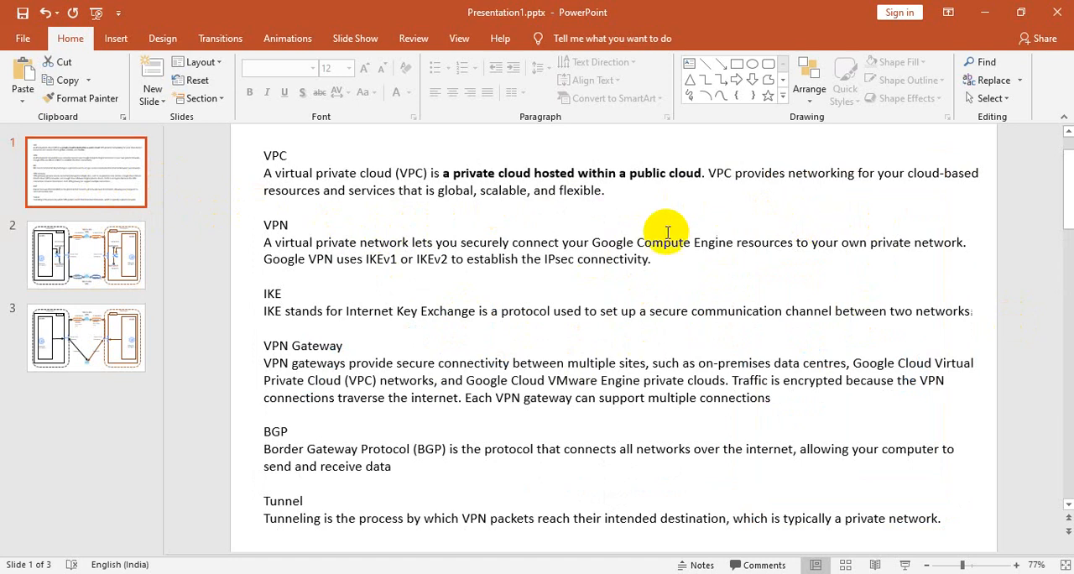
{"action": "mouse_move", "coordinate": [601, 234]}
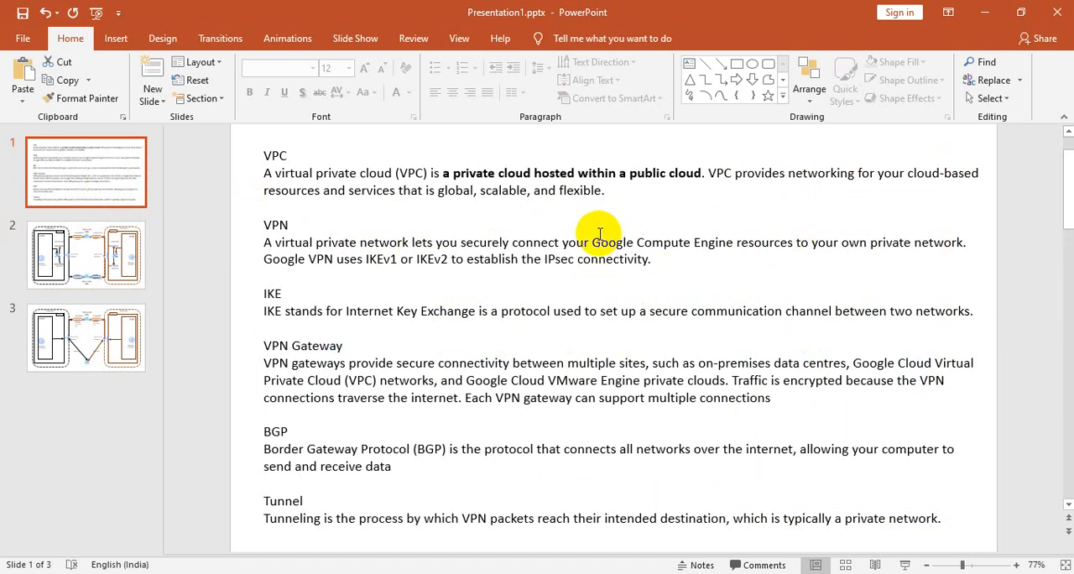
{"action": "mouse_move", "coordinate": [566, 281]}
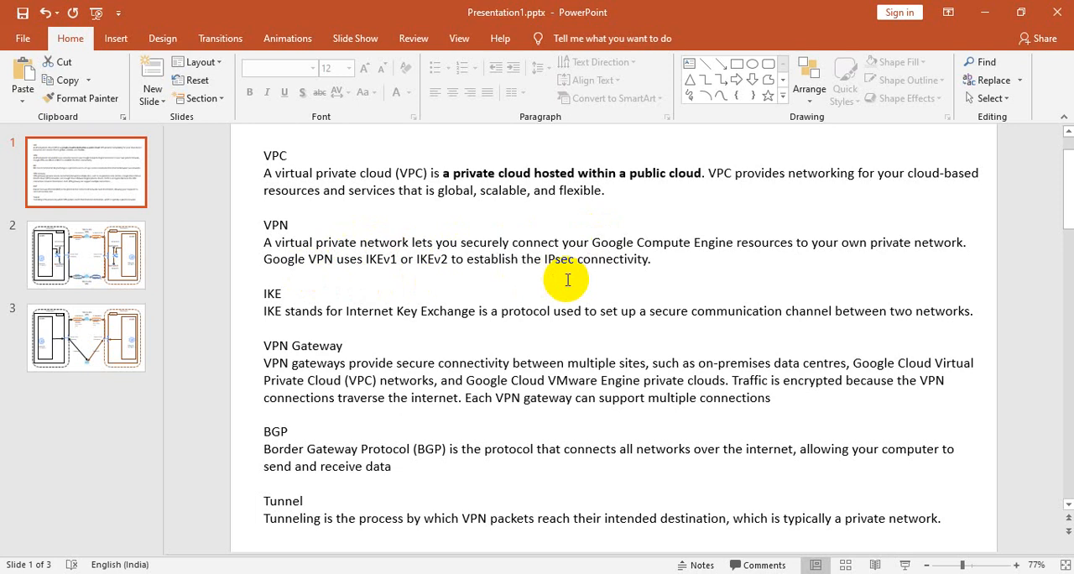
{"action": "mouse_move", "coordinate": [810, 261]}
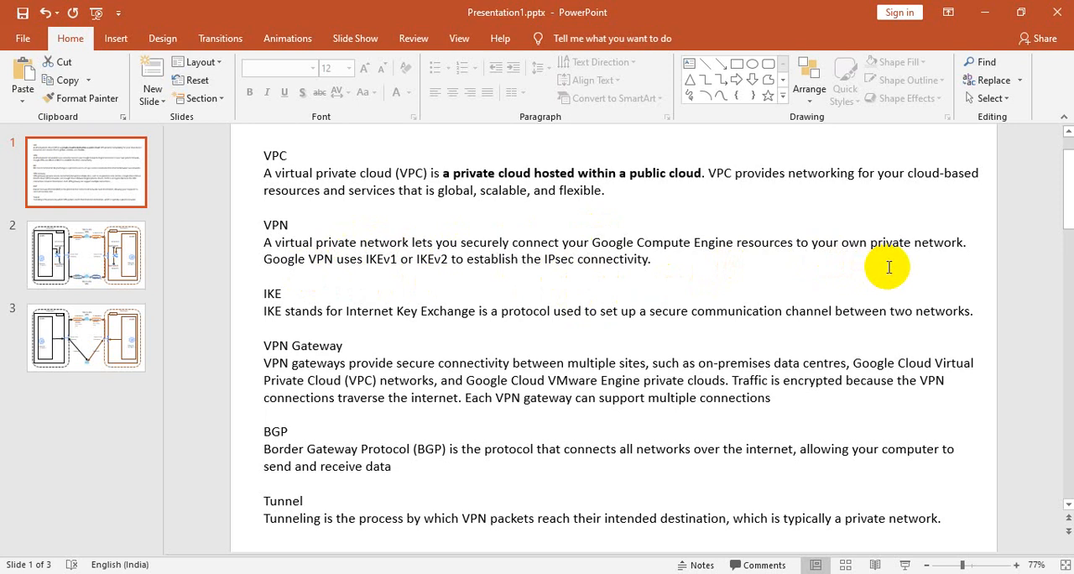
{"action": "mouse_move", "coordinate": [438, 287]}
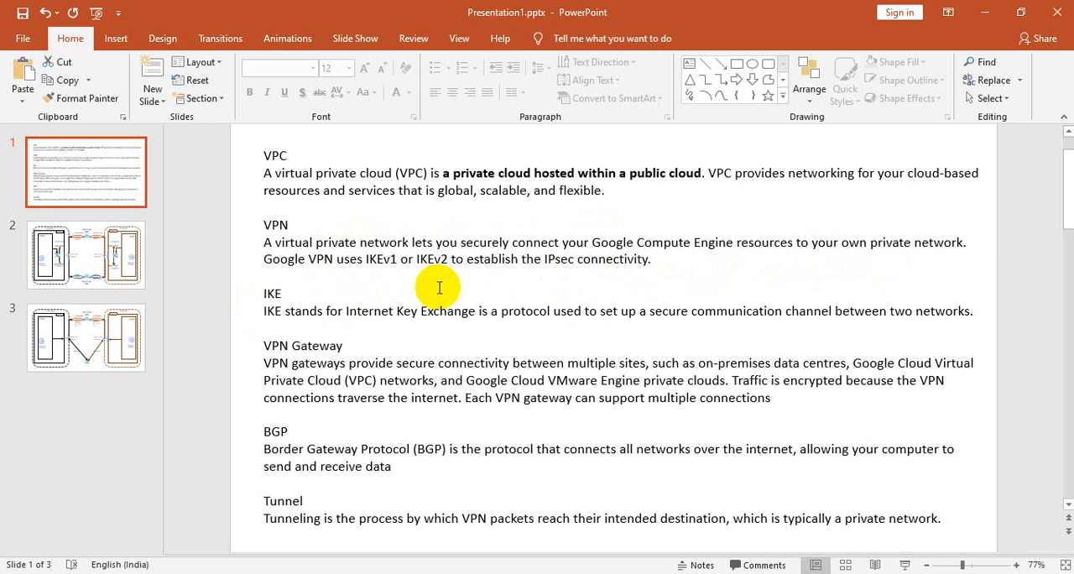
{"action": "mouse_move", "coordinate": [601, 316]}
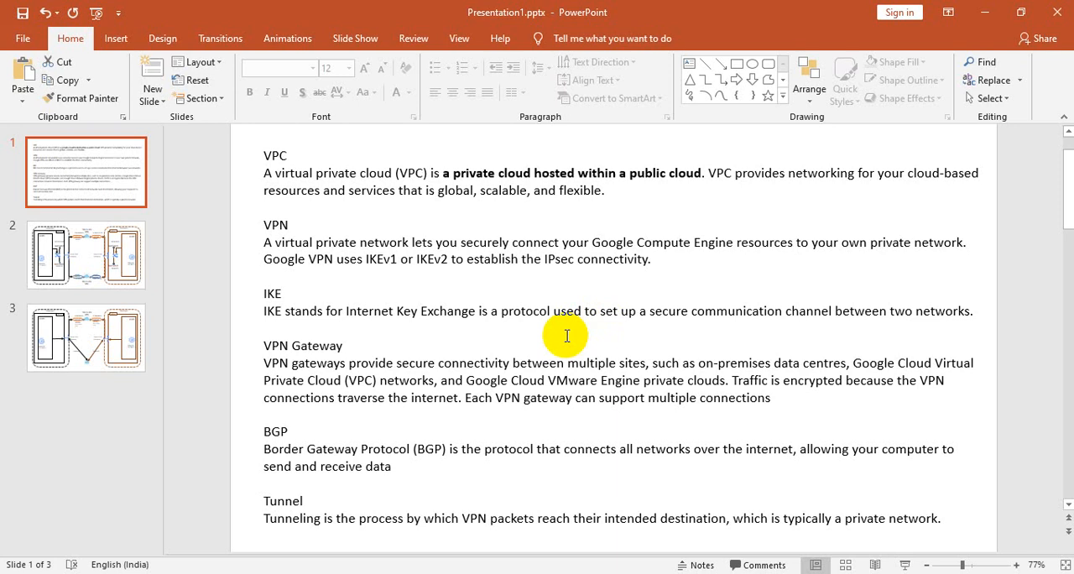
{"action": "mouse_move", "coordinate": [91, 272]}
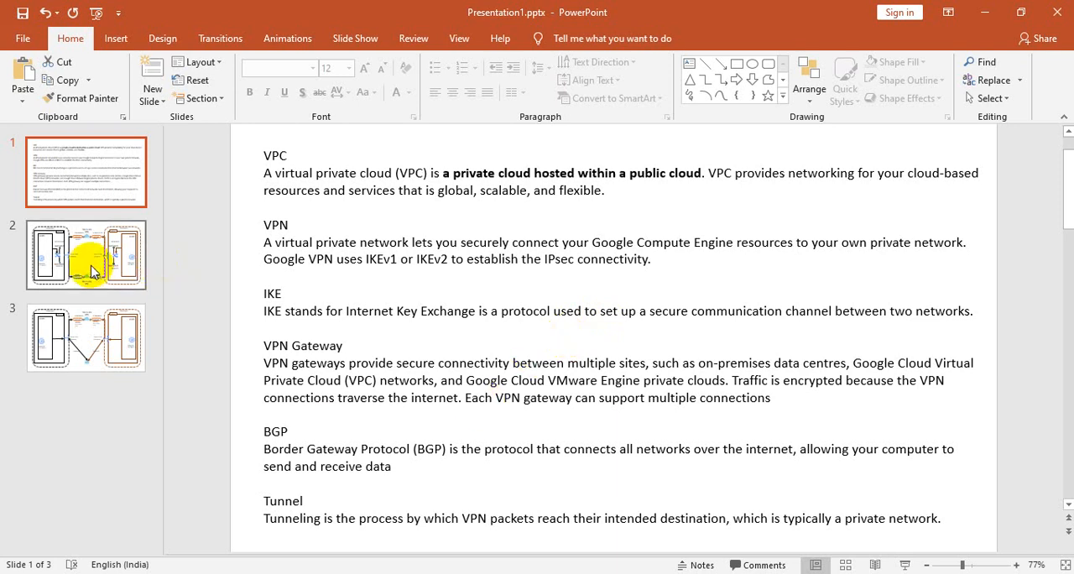
- Return to slide 2's two-tunnel BGP site-to-site VPN diagram
{"action": "left_click", "coordinate": [86, 255]}
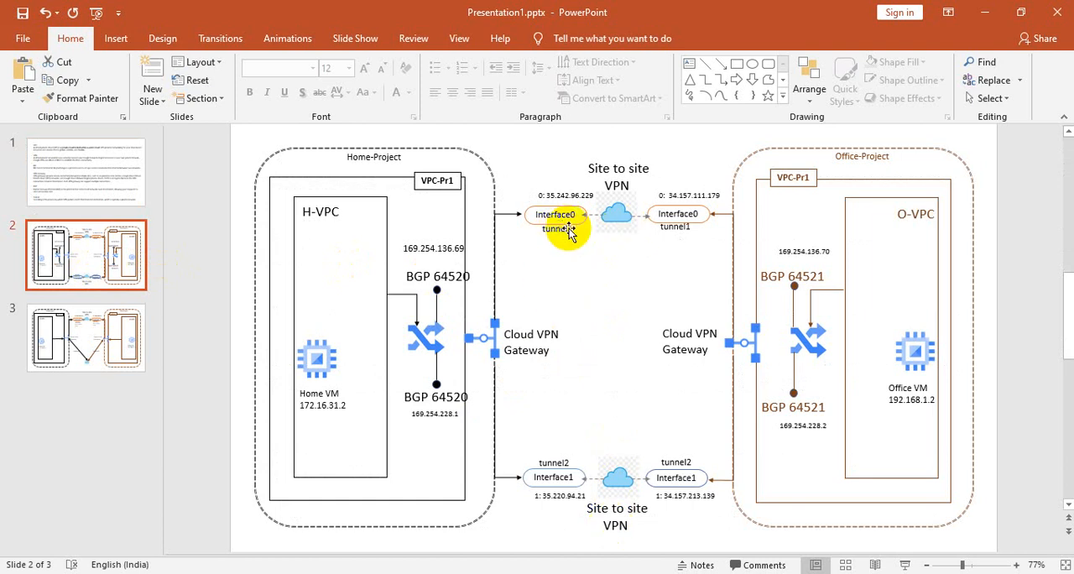
{"action": "mouse_move", "coordinate": [547, 268]}
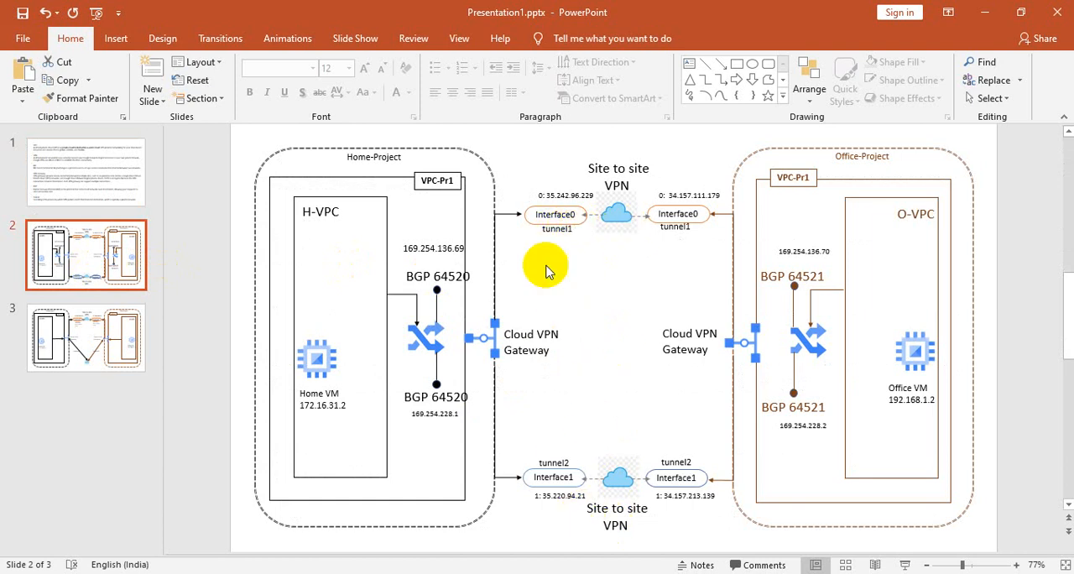
{"action": "mouse_move", "coordinate": [663, 242]}
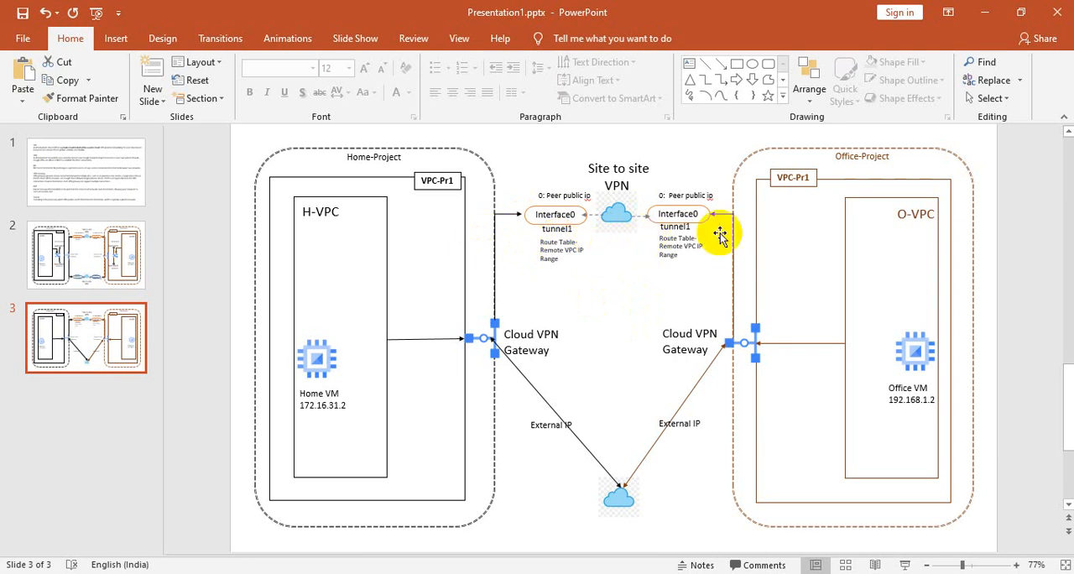
- Go back to slide 2's Home-Project and Office-Project dual-tunnel BGP diagram
{"action": "left_click", "coordinate": [86, 254]}
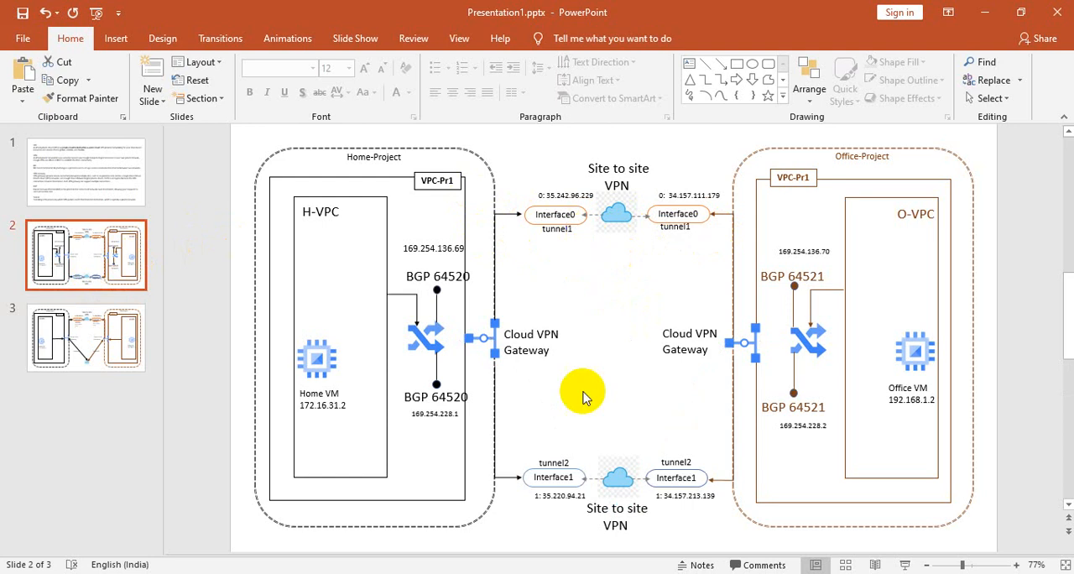
{"action": "mouse_move", "coordinate": [529, 256]}
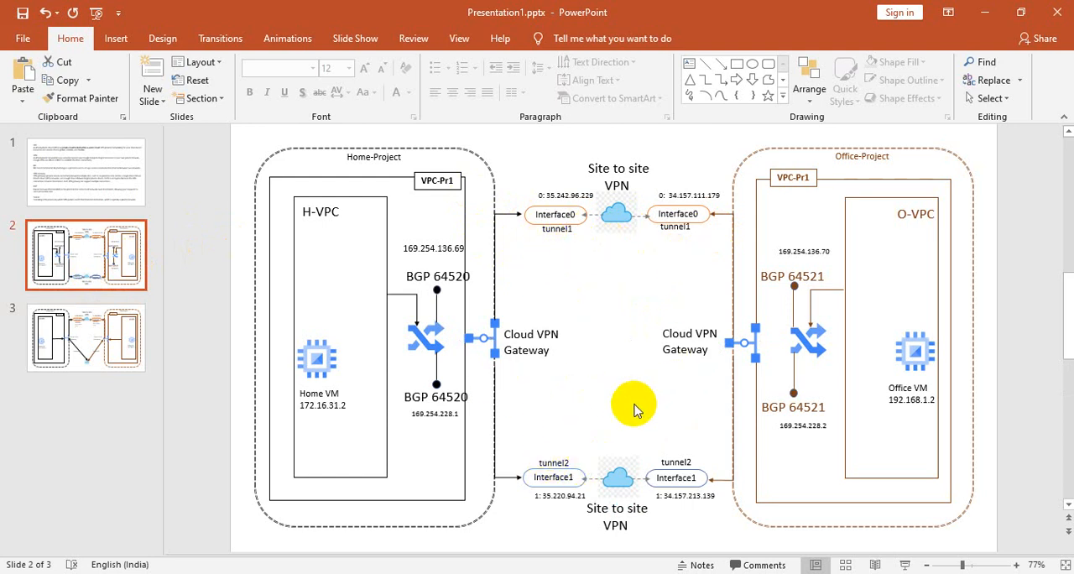
{"action": "mouse_move", "coordinate": [539, 422]}
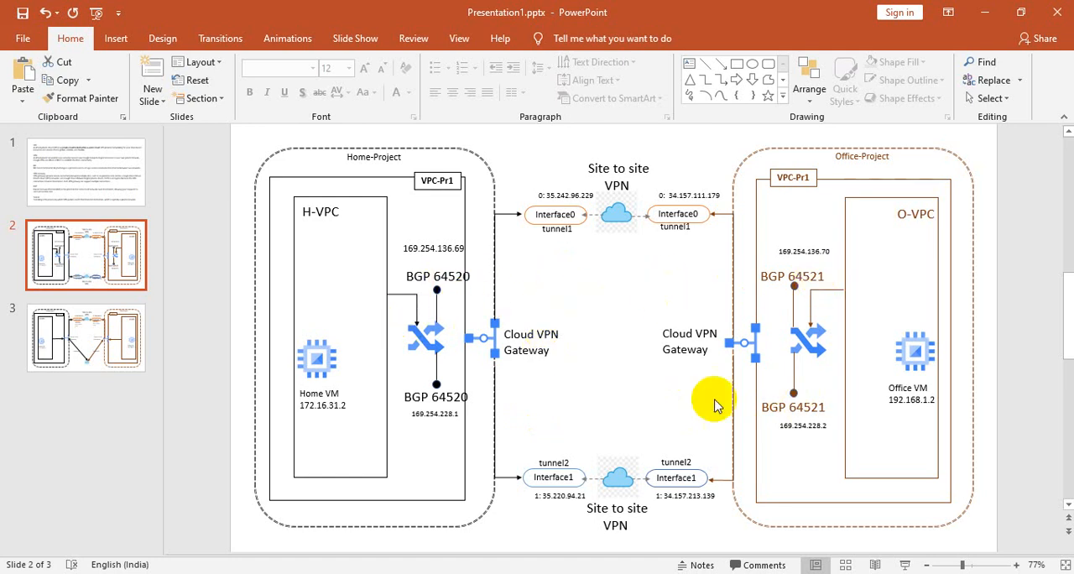
{"action": "mouse_move", "coordinate": [592, 479]}
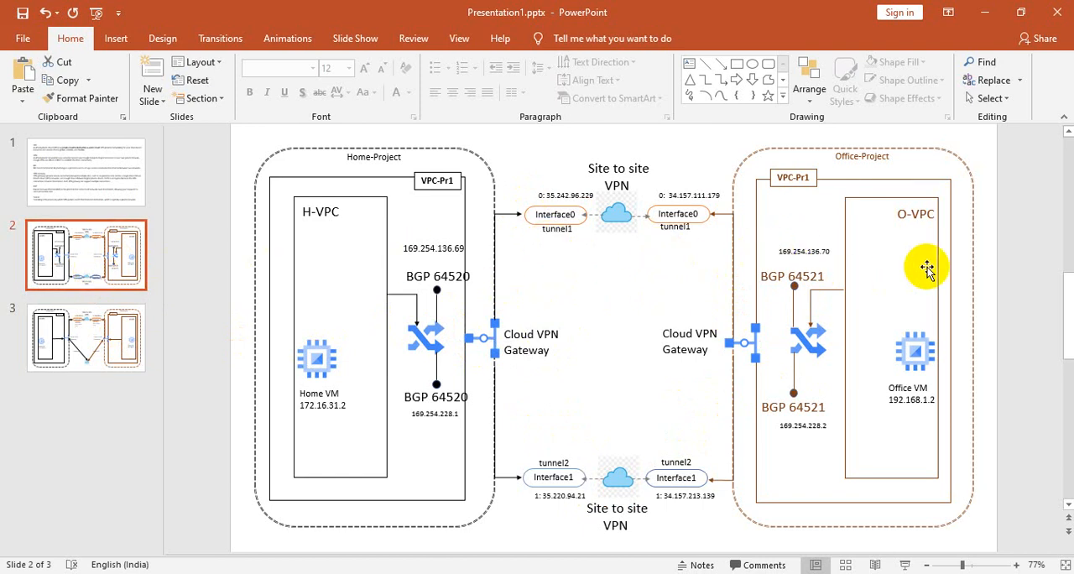
{"action": "mouse_move", "coordinate": [277, 367]}
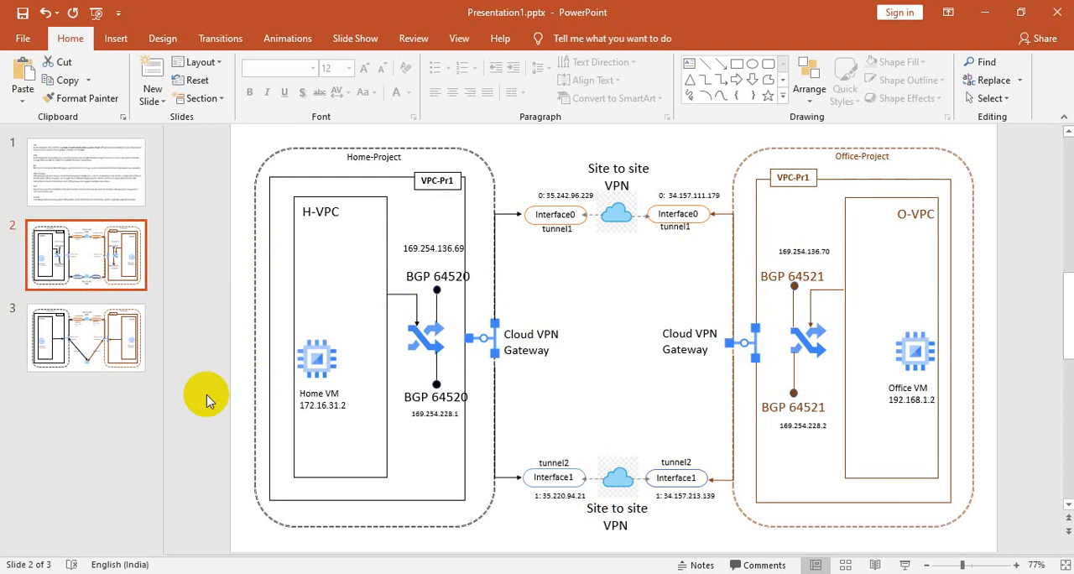
{"action": "mouse_move", "coordinate": [575, 337]}
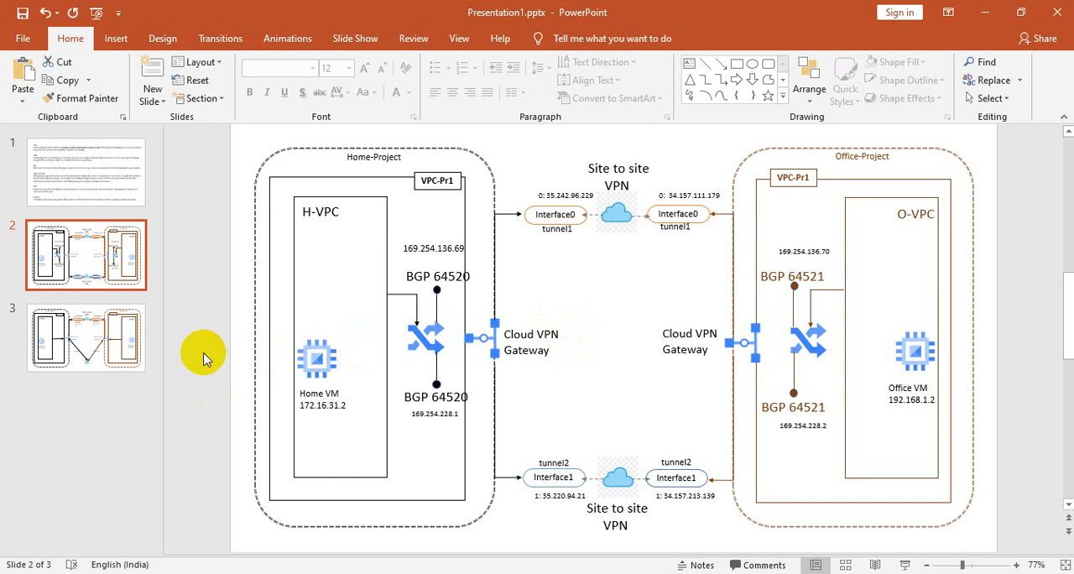
{"action": "mouse_move", "coordinate": [642, 351]}
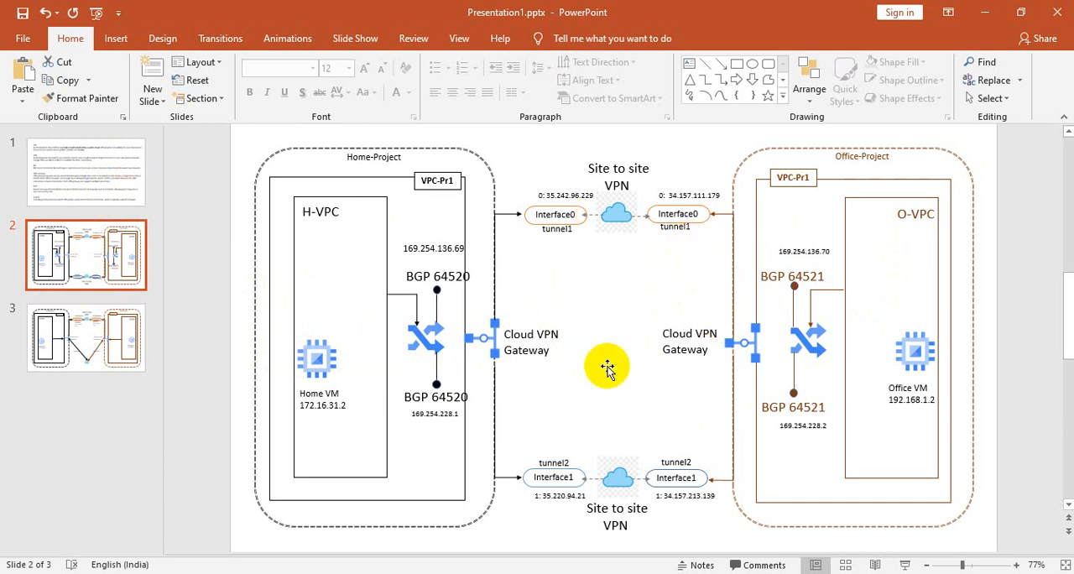
{"action": "mouse_move", "coordinate": [615, 295]}
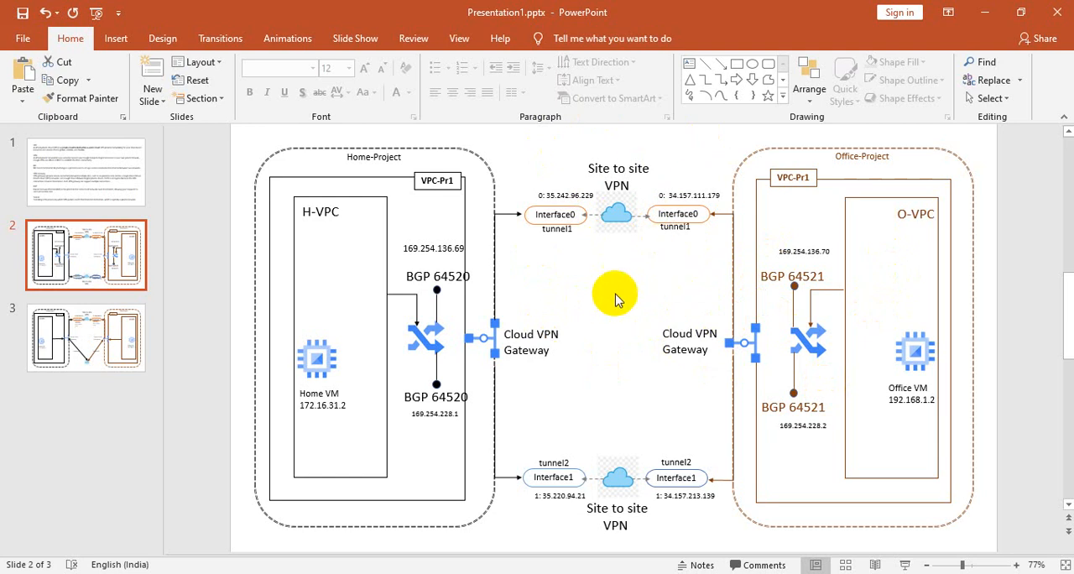
{"action": "mouse_move", "coordinate": [701, 277]}
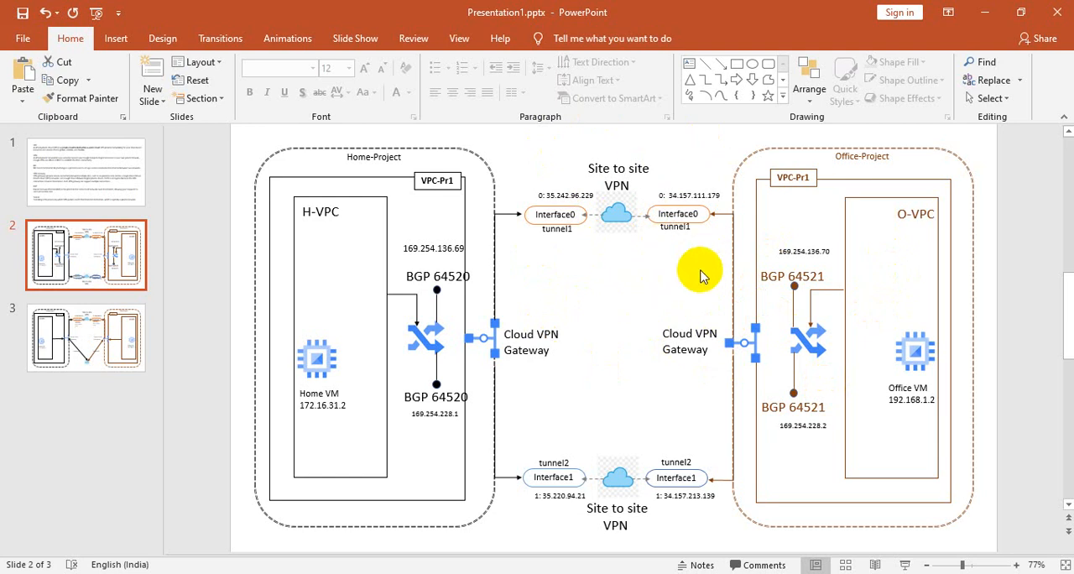
{"action": "mouse_move", "coordinate": [630, 302]}
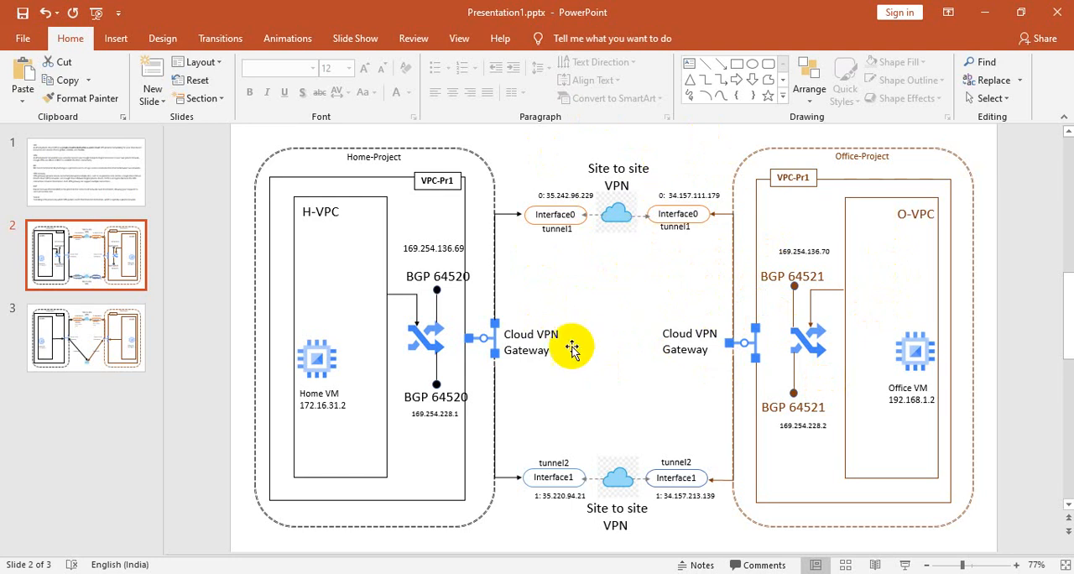
{"action": "mouse_move", "coordinate": [597, 322]}
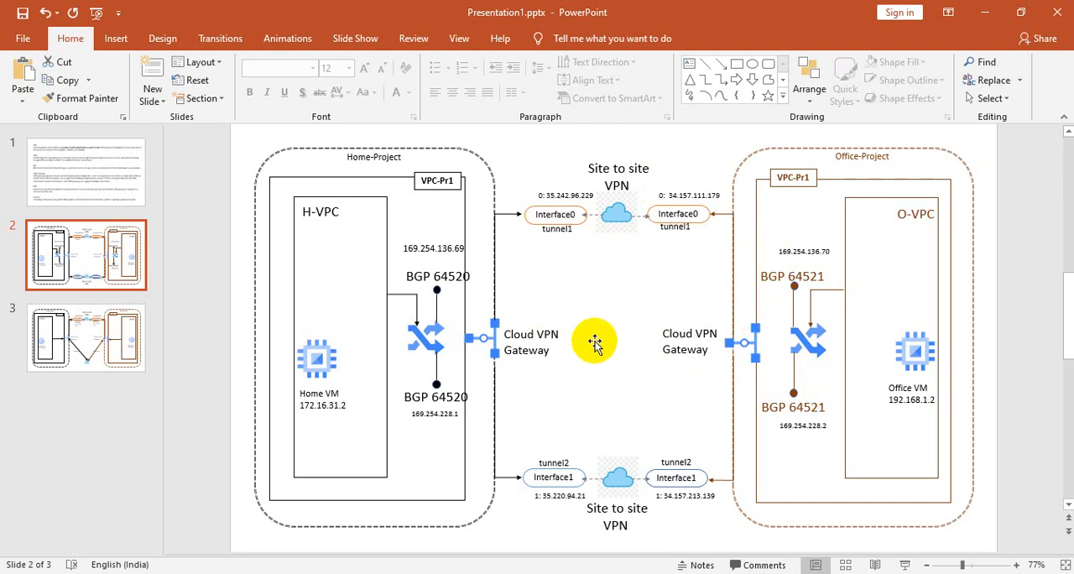
{"action": "mouse_move", "coordinate": [646, 384]}
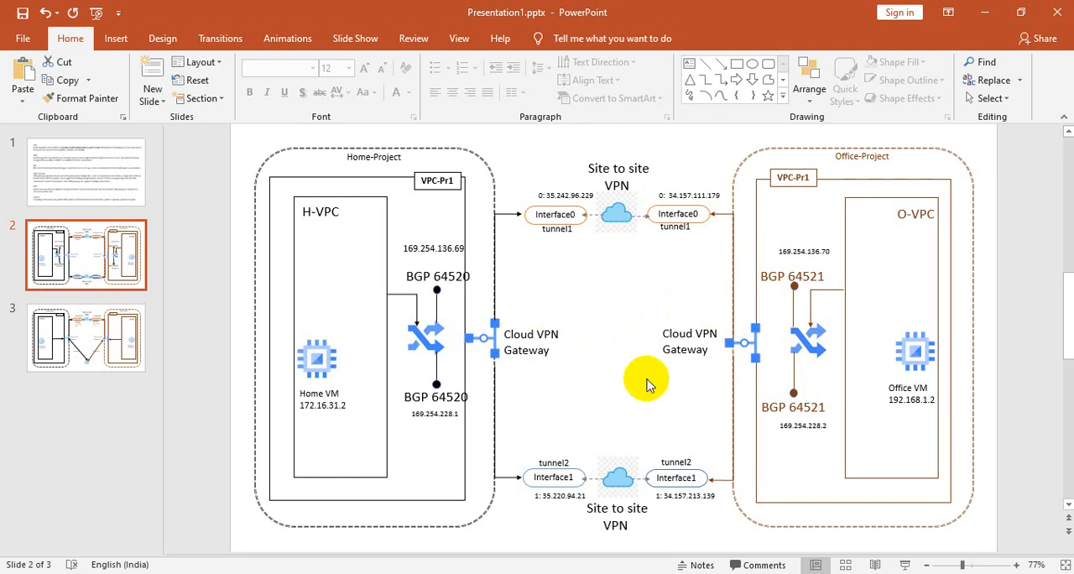